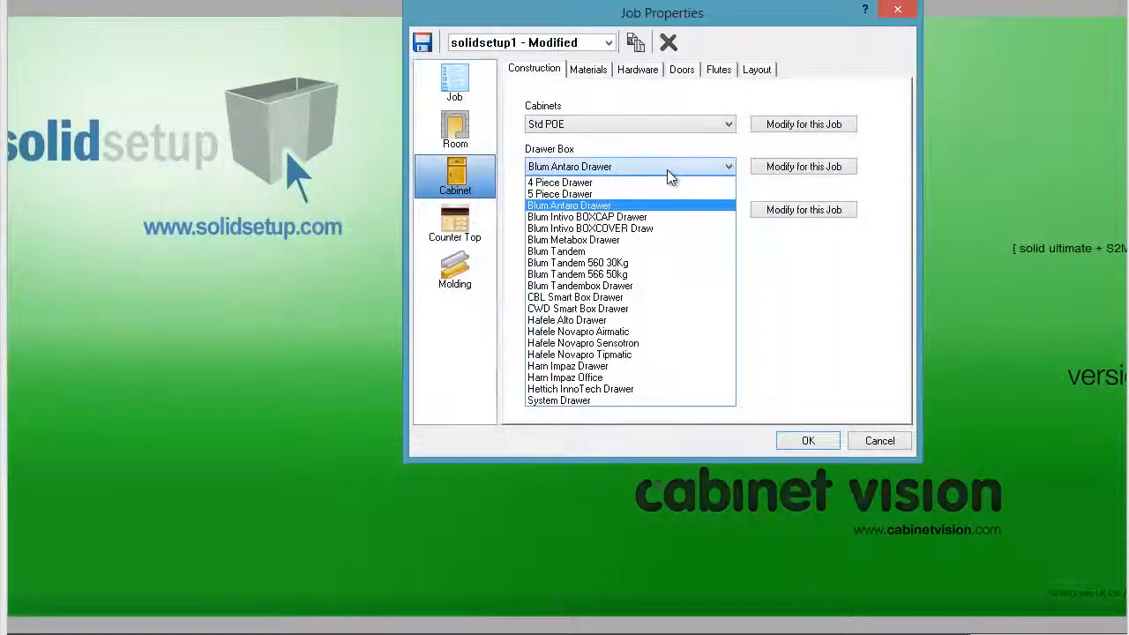
Use Blum Antaro Drawer boxes with Blum Antaro(AU) Wte Bm30kg guides, then add Base 3 Draw
left_click(568, 205)
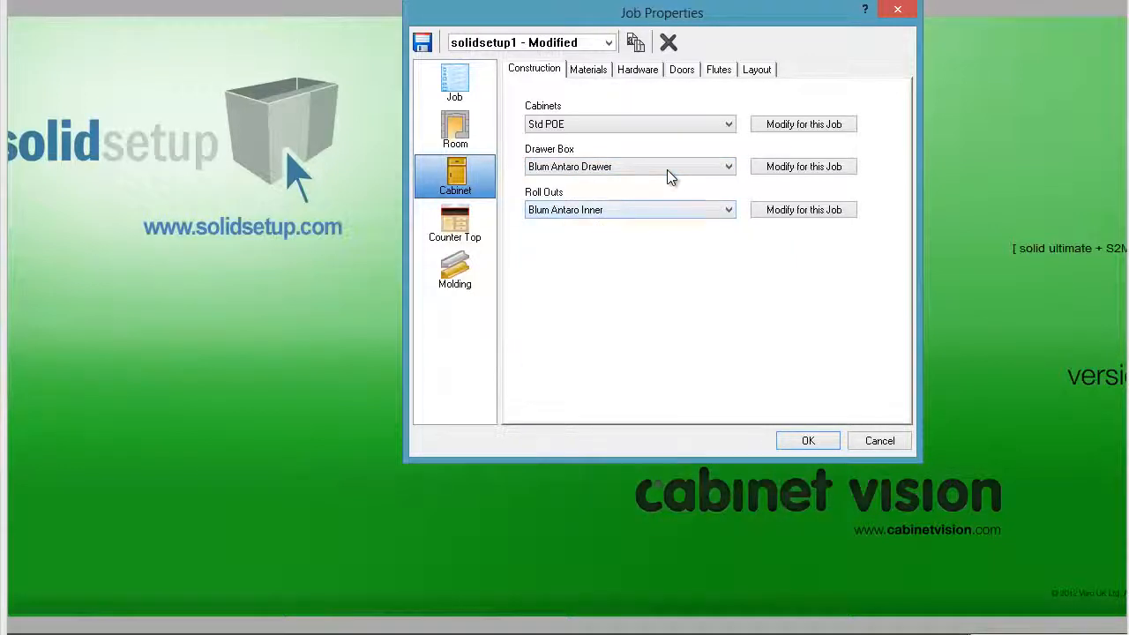
left_click(638, 68)
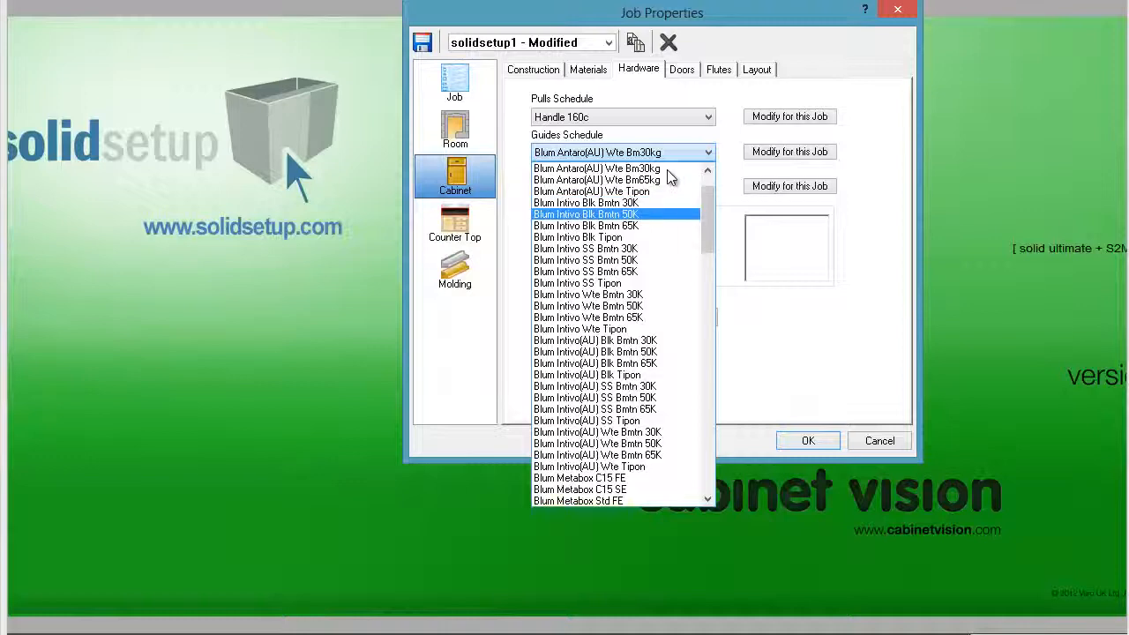
left_click(597, 168)
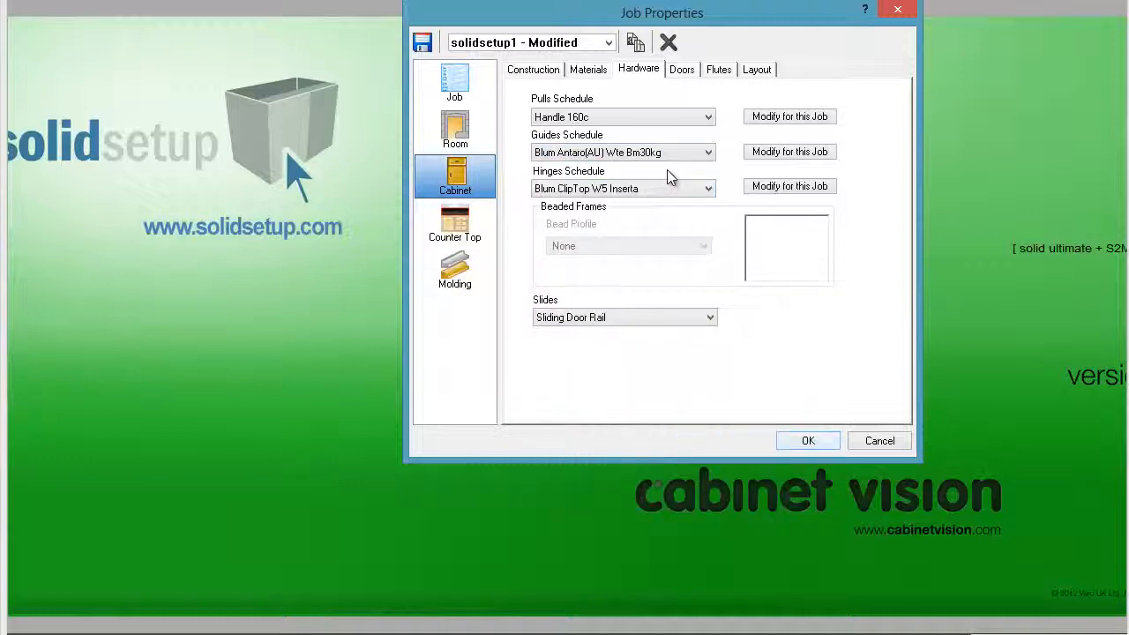
left_click(807, 440)
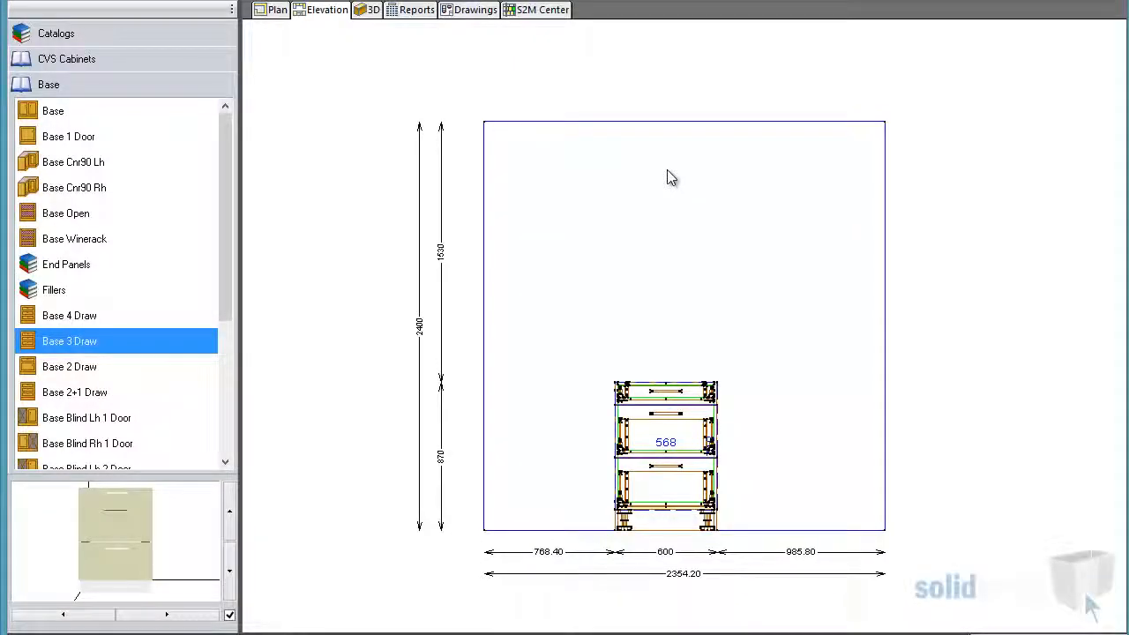
left_click(663, 454)
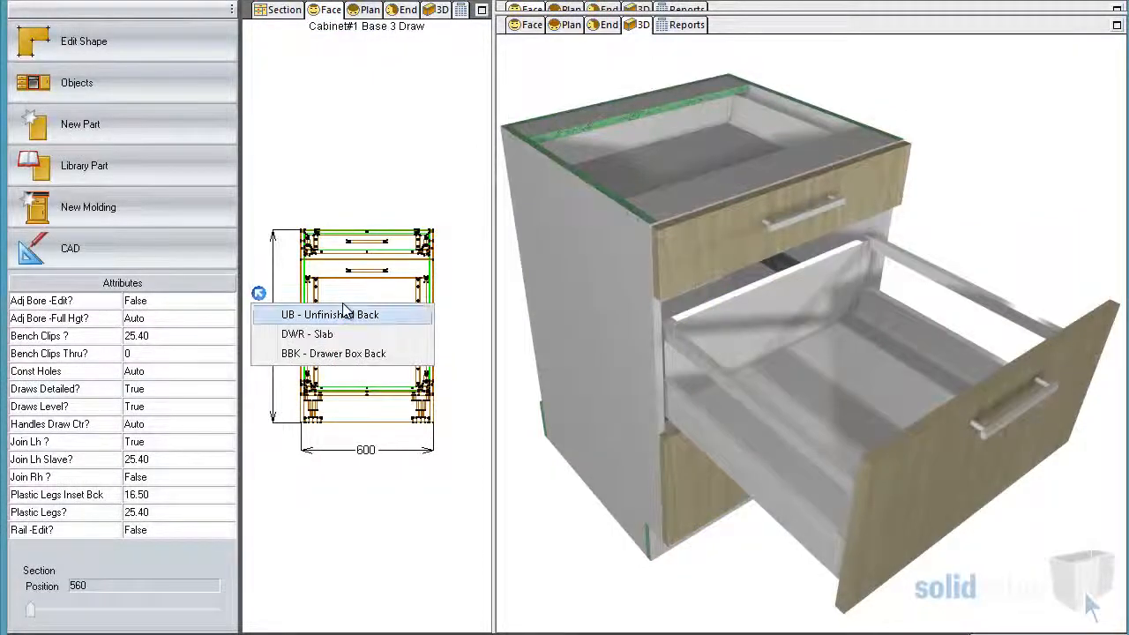
Assign the drawer the BBK - Drawer Box Back part and run the Material Order report
left_click(331, 352)
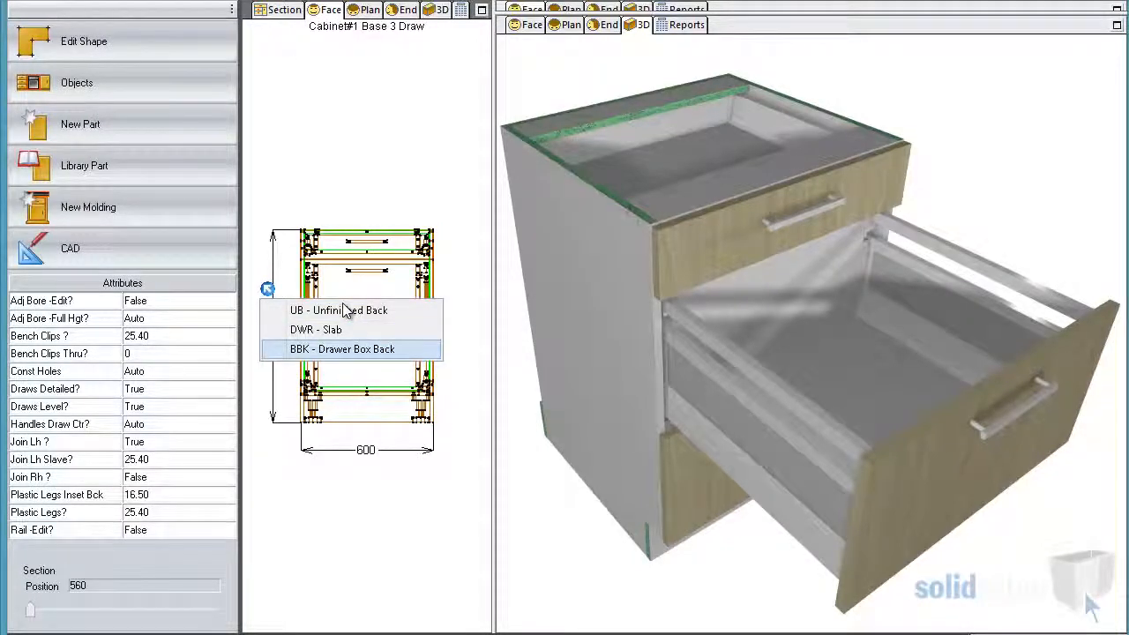
left_click(340, 349)
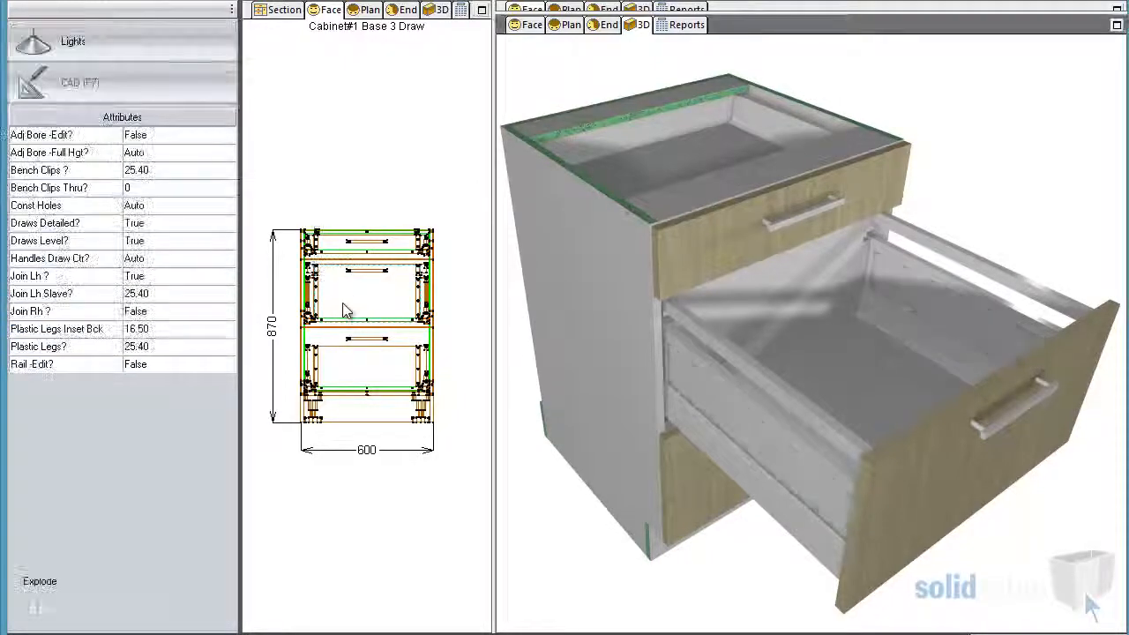
left_click(687, 24)
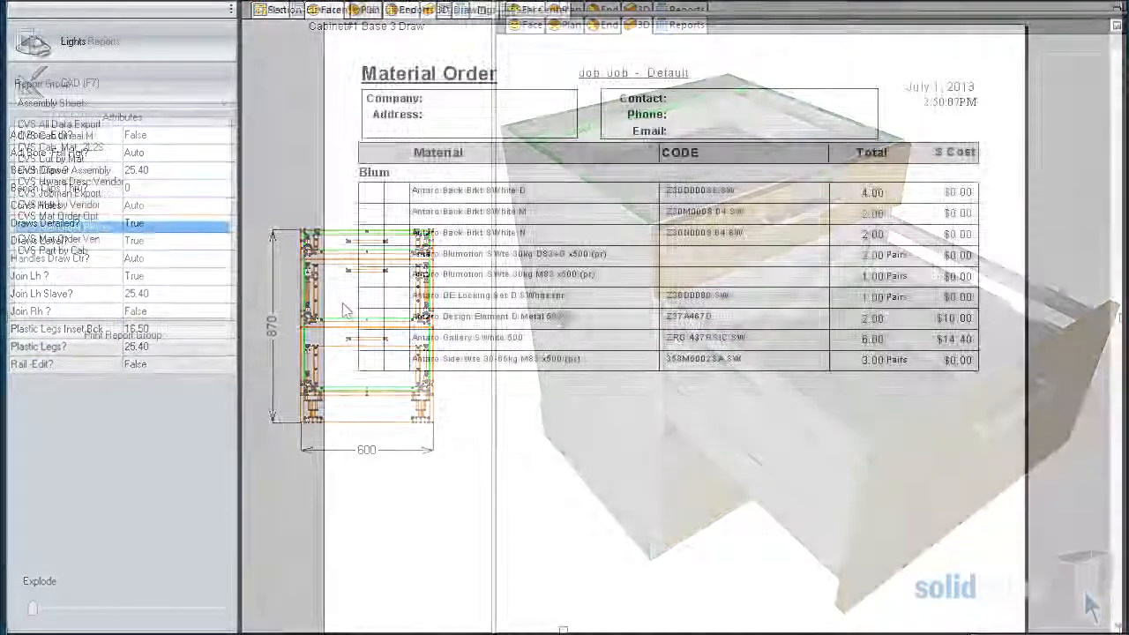
left_click(65, 227)
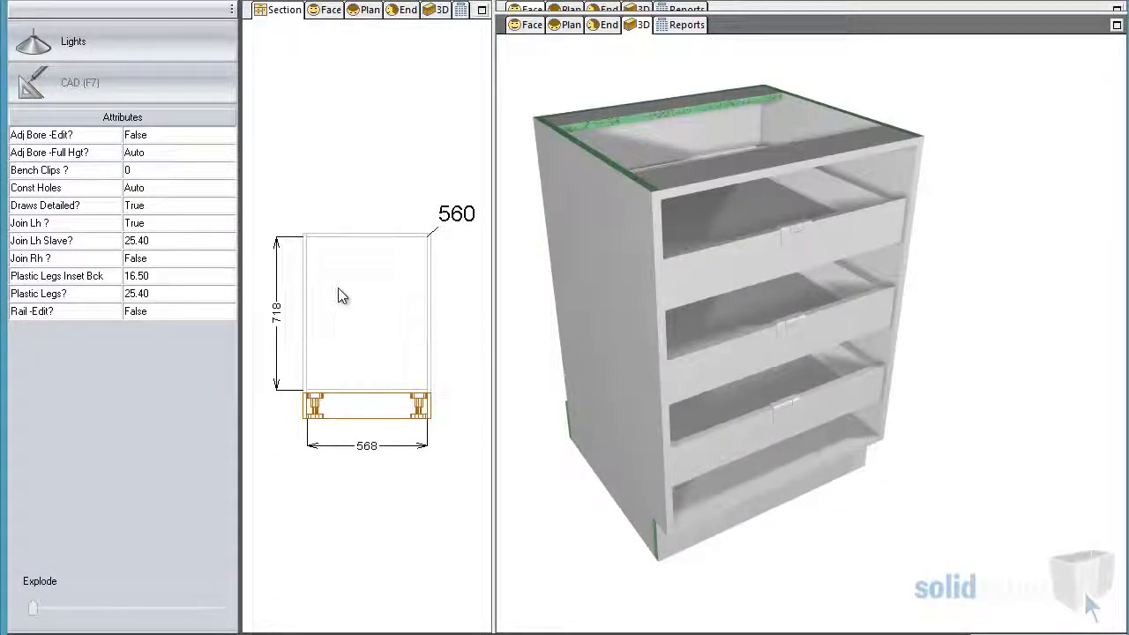
Show the third drawer opening's Face Size: 568 wide by 118.75 high
left_click(366, 337)
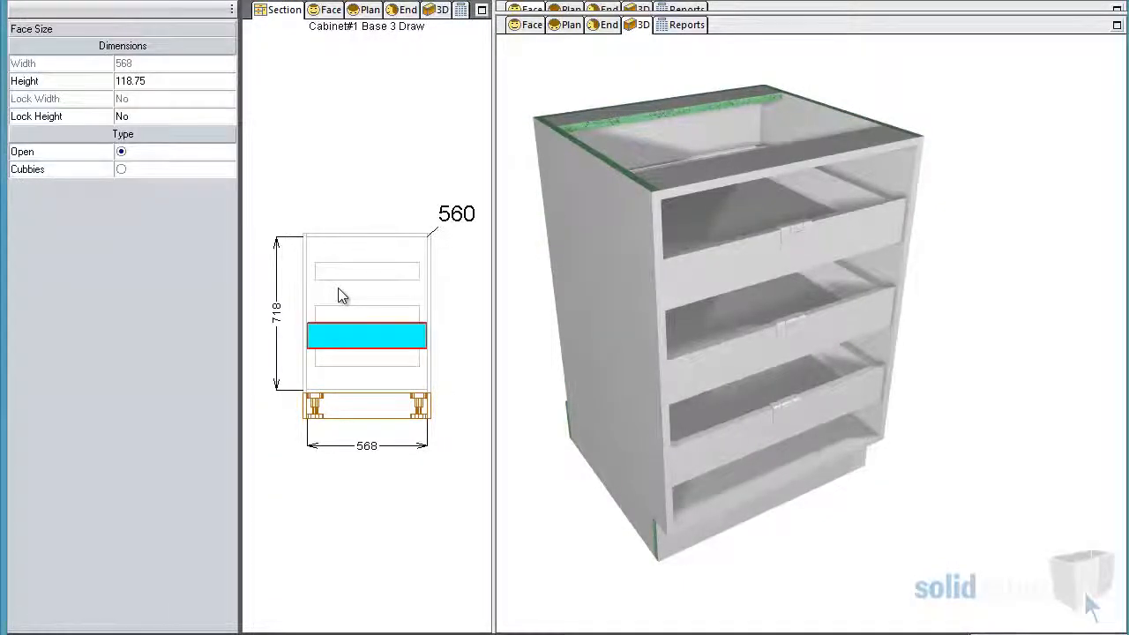